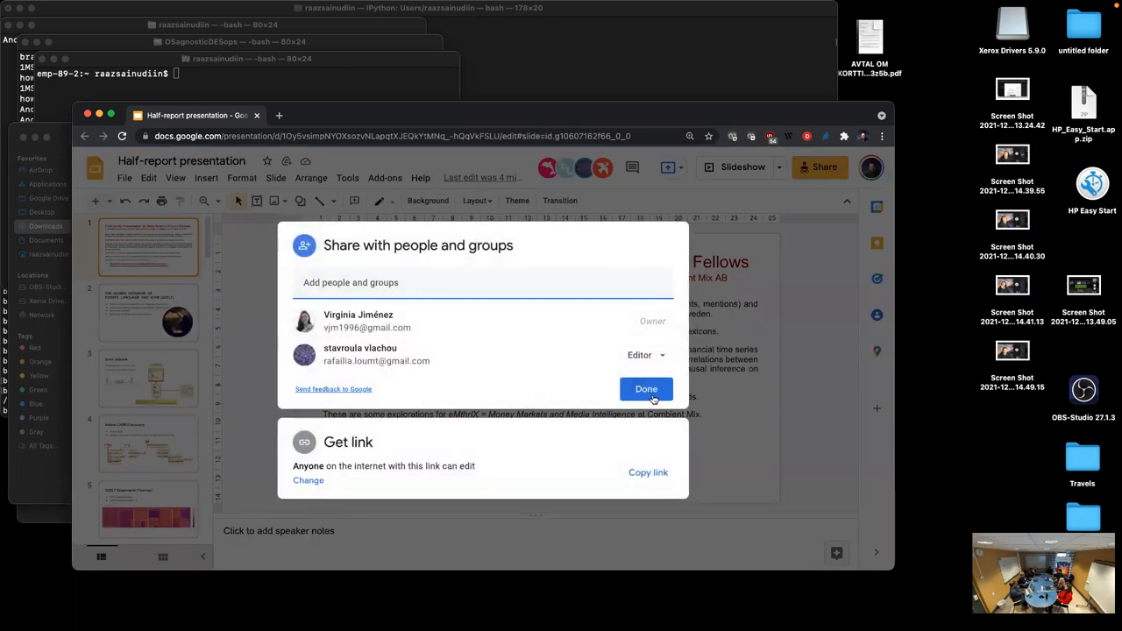
- Close the Share dialog and start the full-screen slideshow
left_click(645, 389)
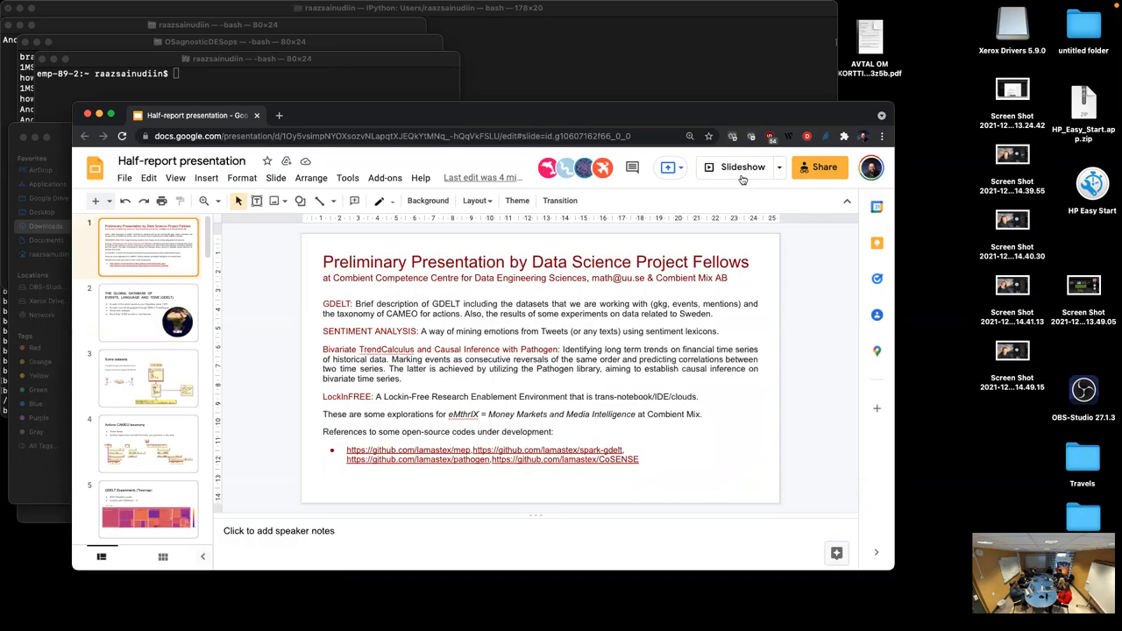
left_click(743, 167)
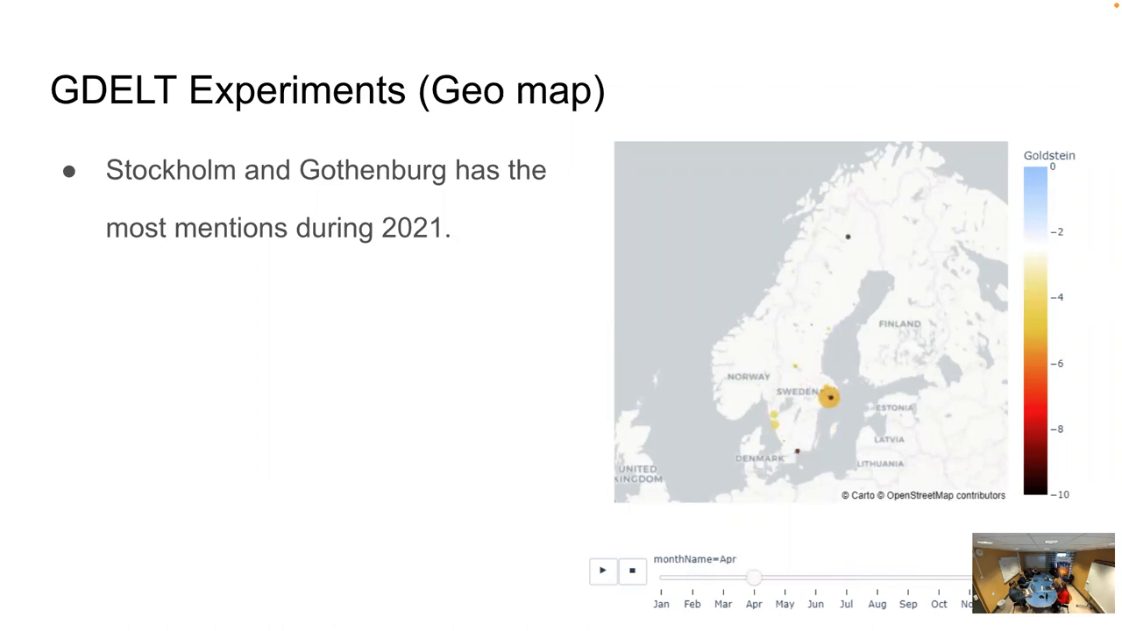
- Play the geo map month animation from Apr to Jul, then advance to the next slide
left_click_drag(753, 577, 845, 577)
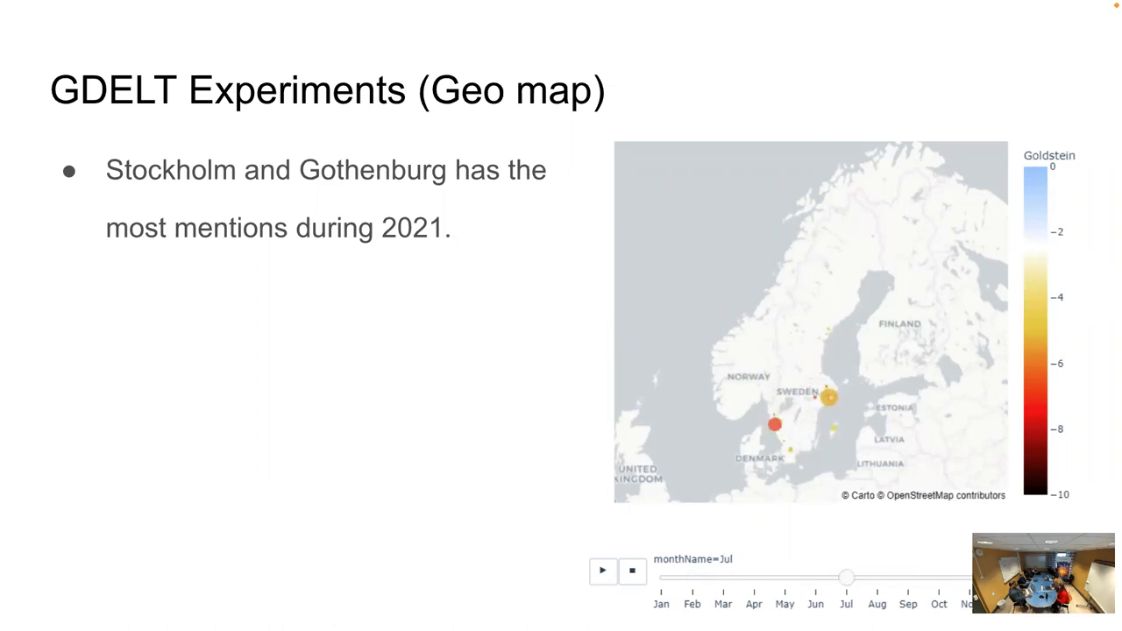
key("Right")
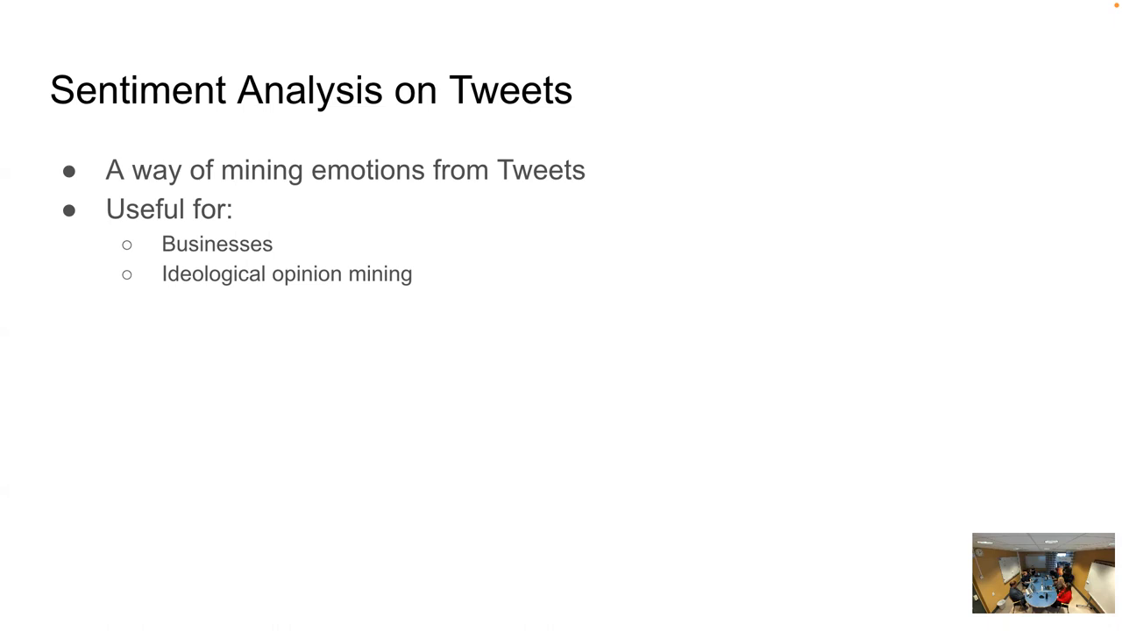
- Advance to 'The dataset (fetching tweets)' slide
key("Right")
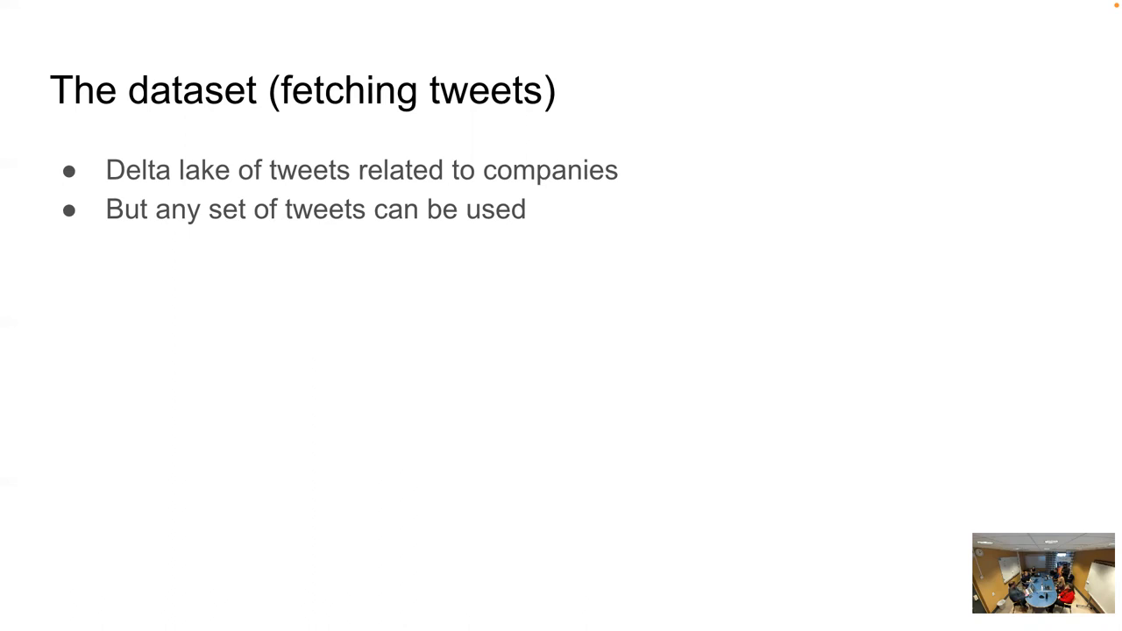
- Advance to the 'Sentiment lexicons' slide
key("Right")
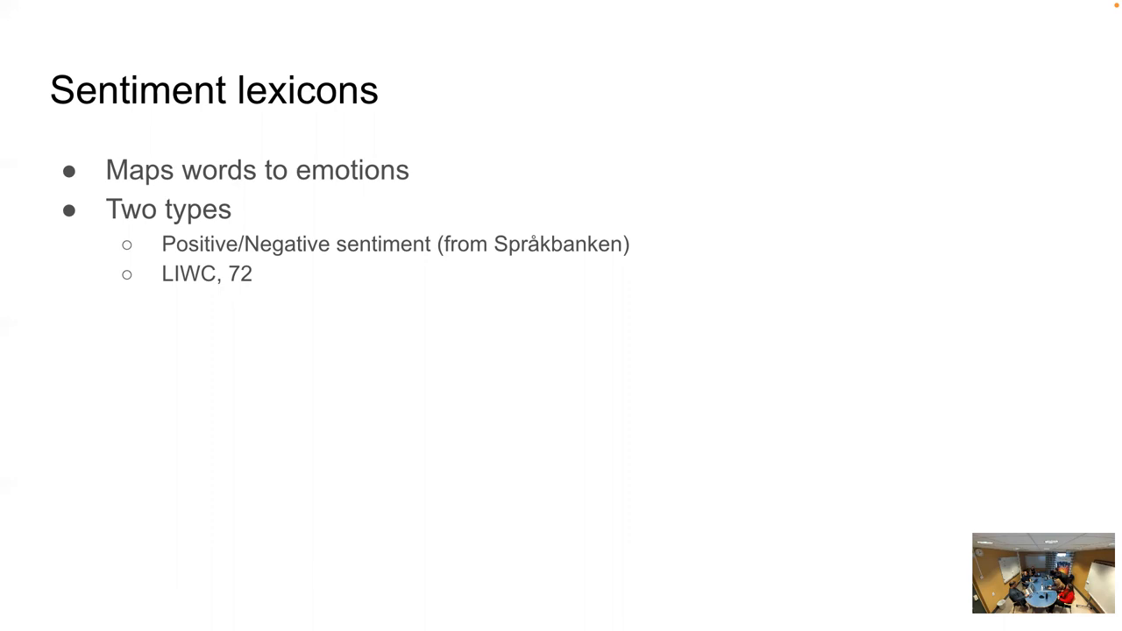
- Advance past the Språkbanken word-polarity slide to the LIWC tables slide
key("Right")
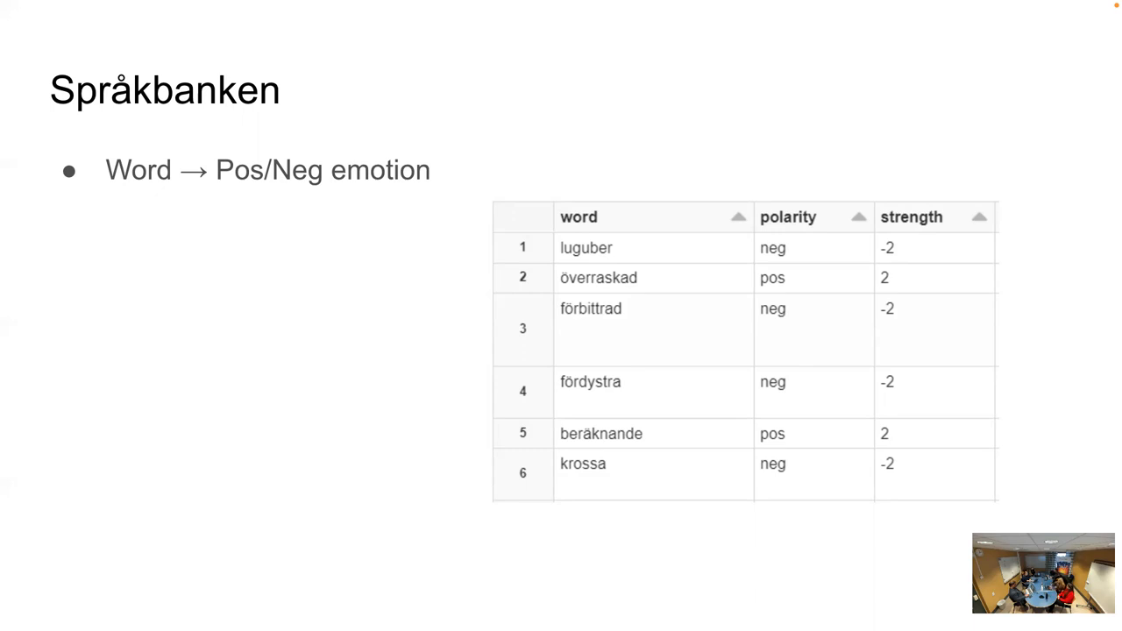
key("Right")
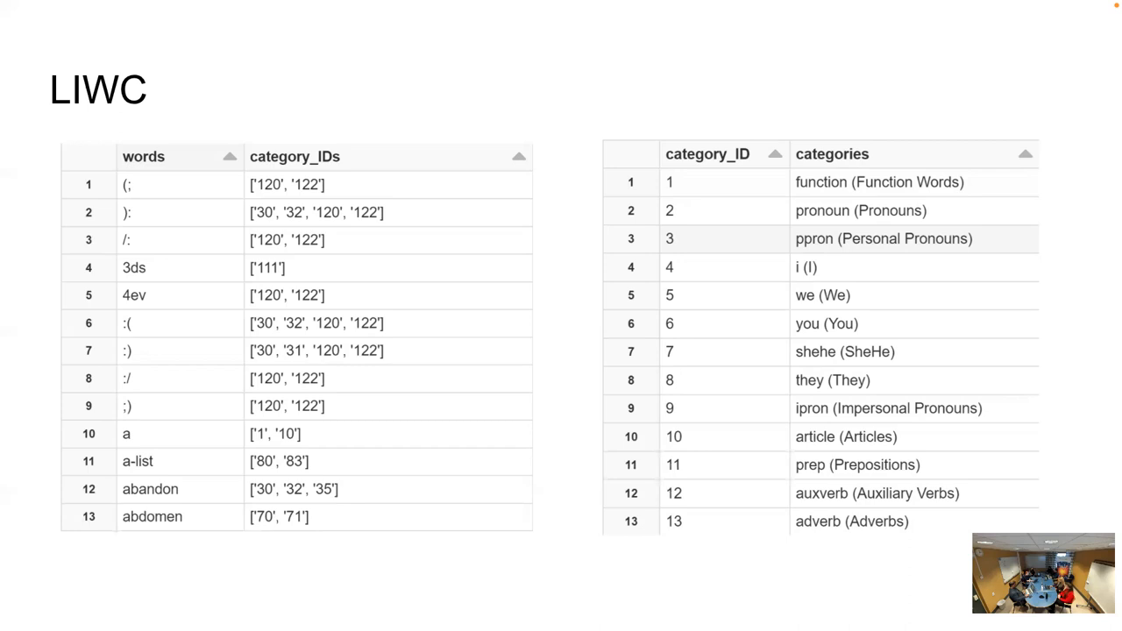
- Advance to the DISEASE line chart slide
key("Right")
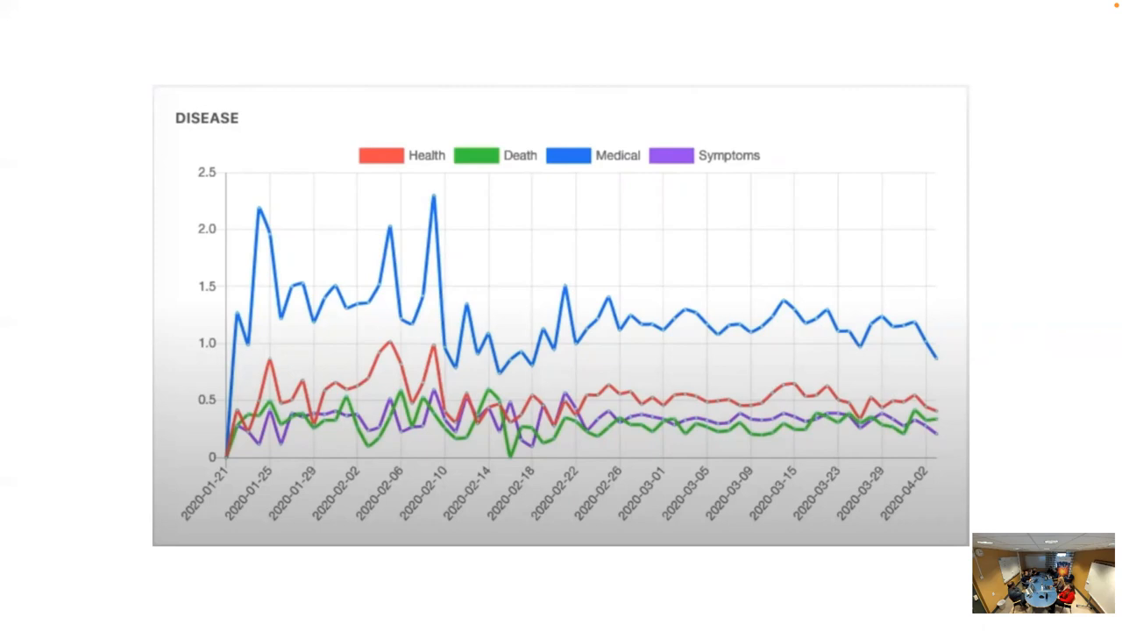
key("Right")
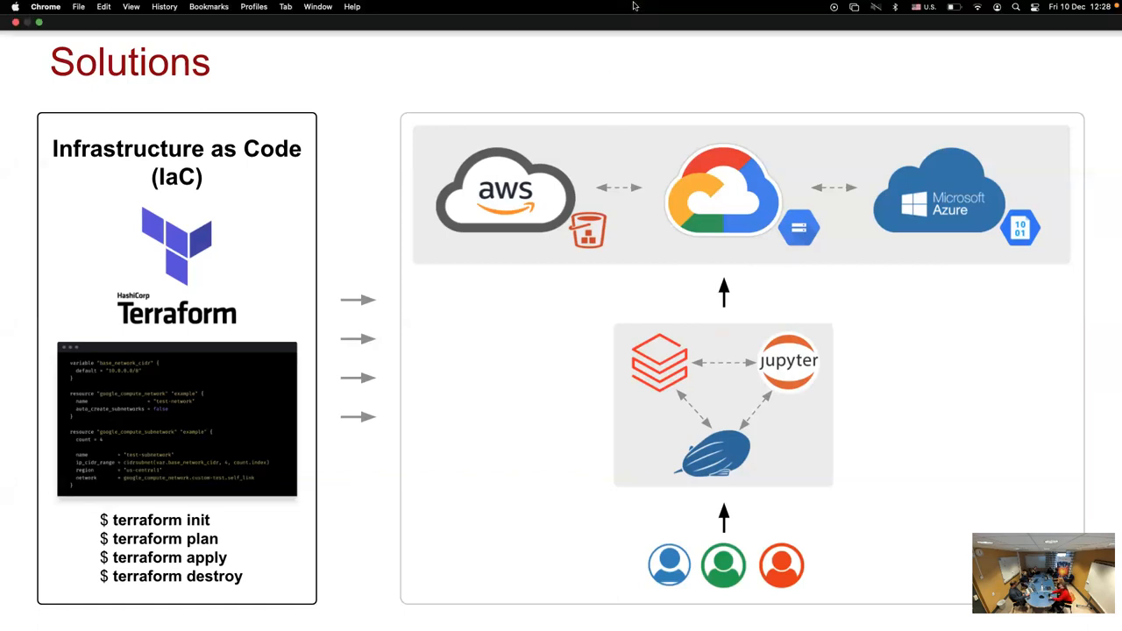
mouse_move(614, 98)
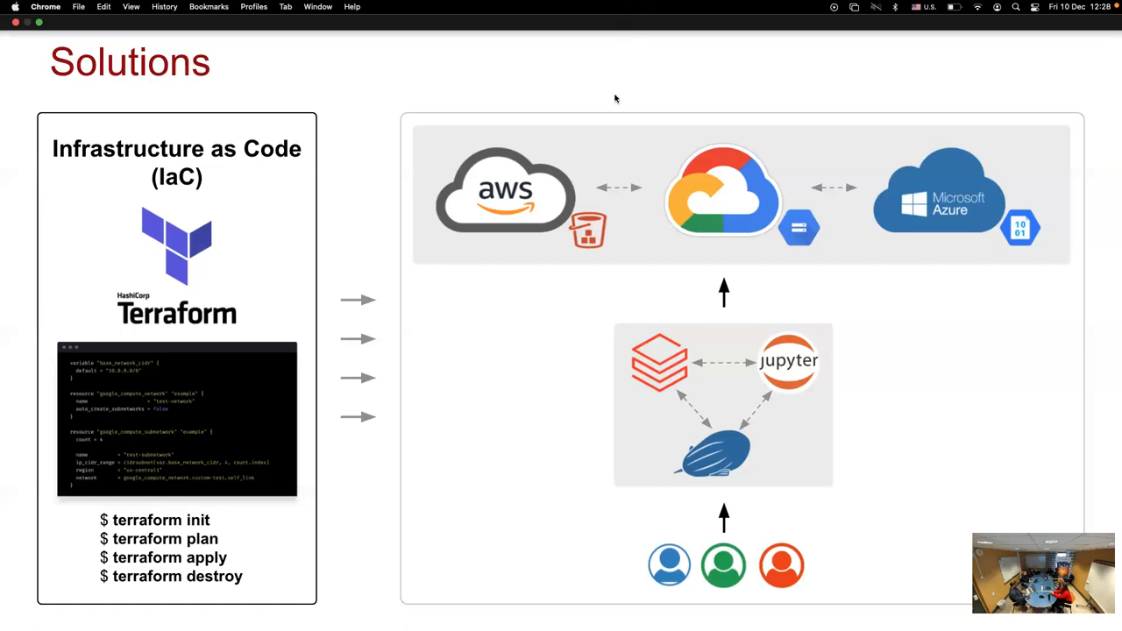